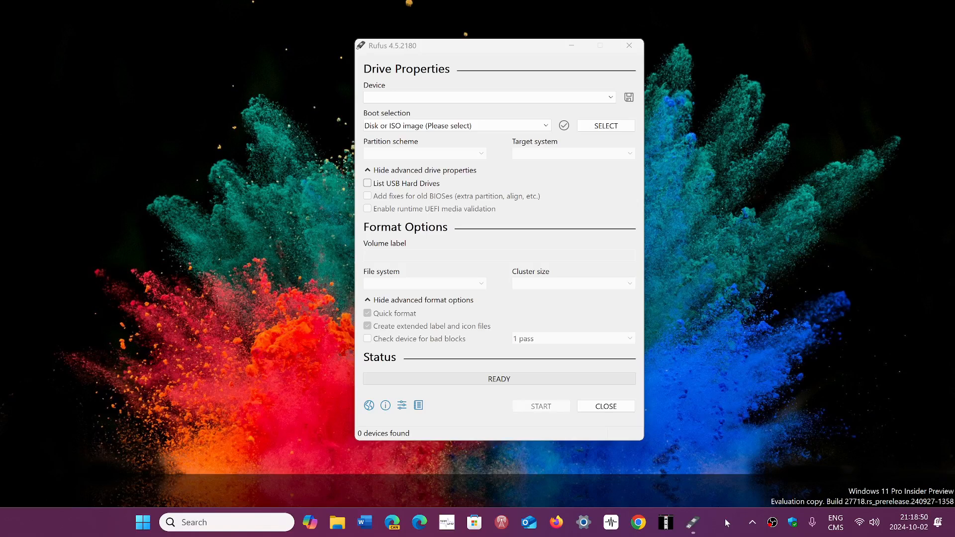
mouse_move(651, 303)
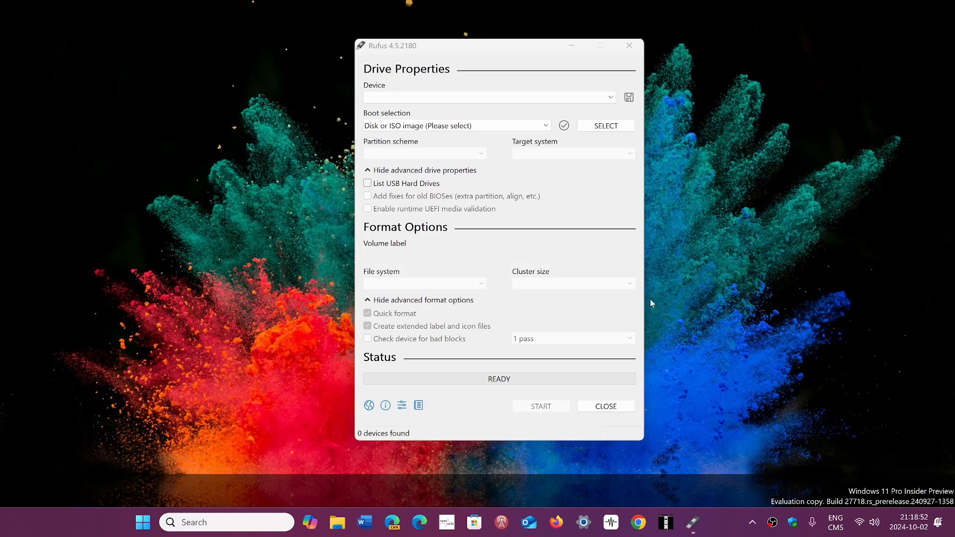
mouse_move(853, 117)
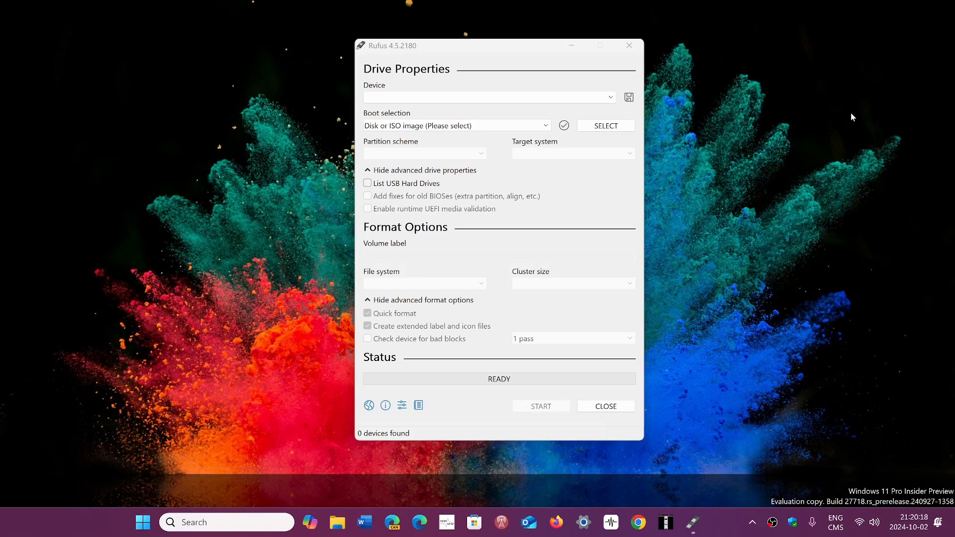
mouse_move(243, 316)
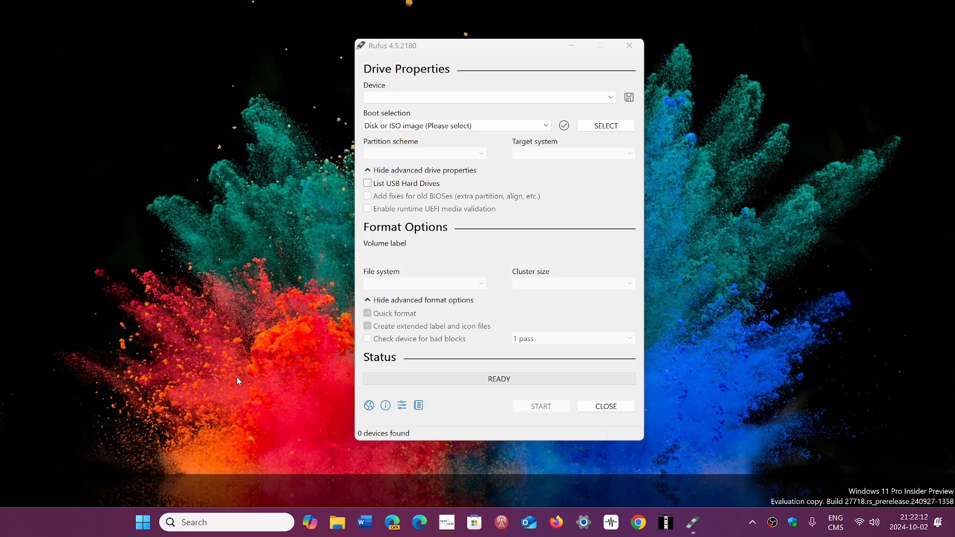
mouse_move(272, 443)
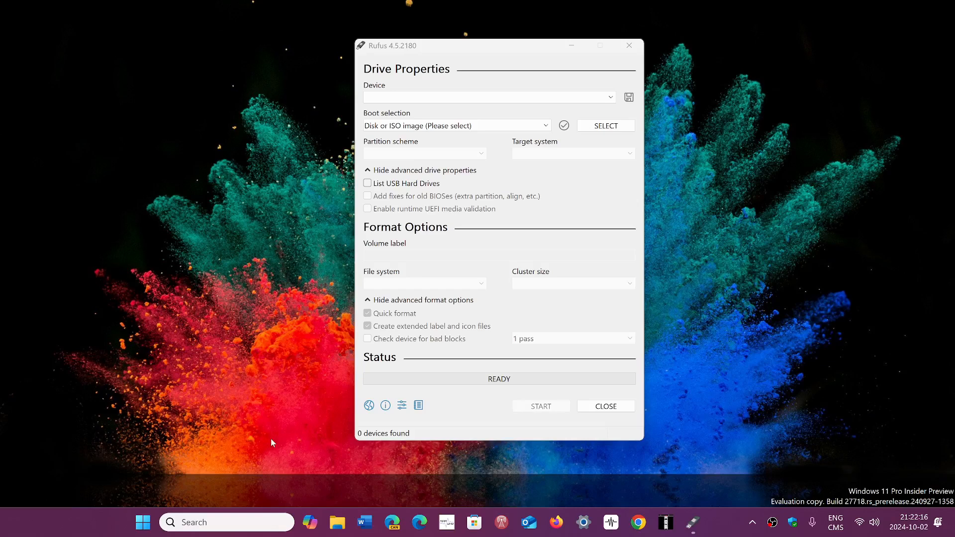